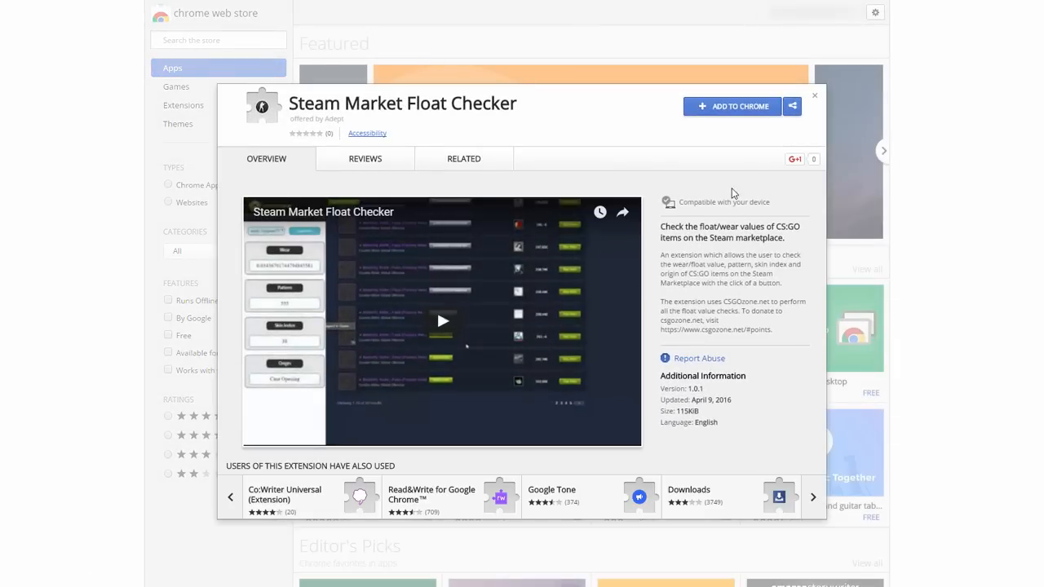
- Install the Steam Market Float Checker extension and confirm adding it to Chrome
{"action": "left_click", "coordinate": [731, 106]}
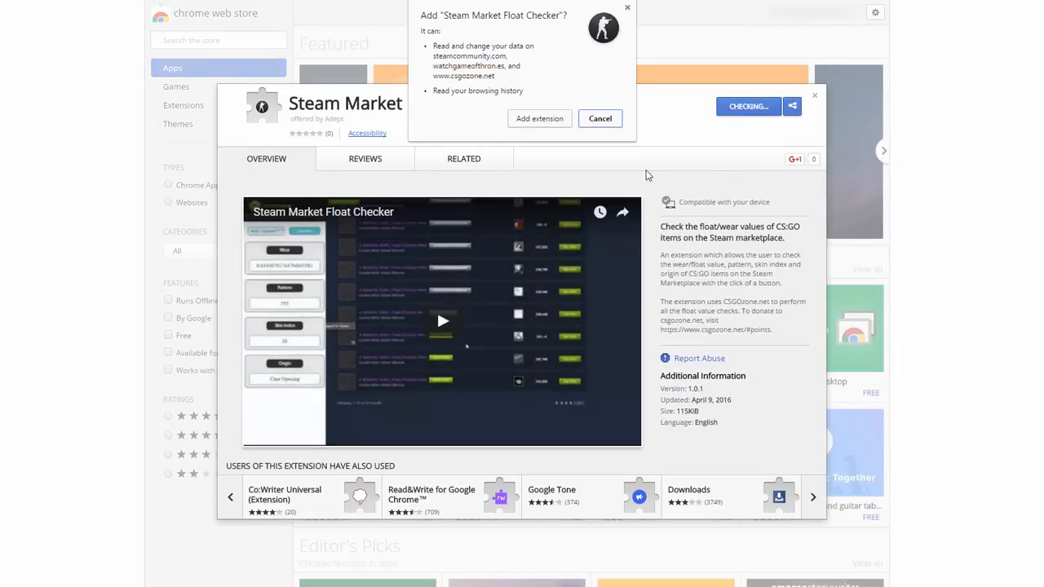
{"action": "left_click", "coordinate": [538, 118]}
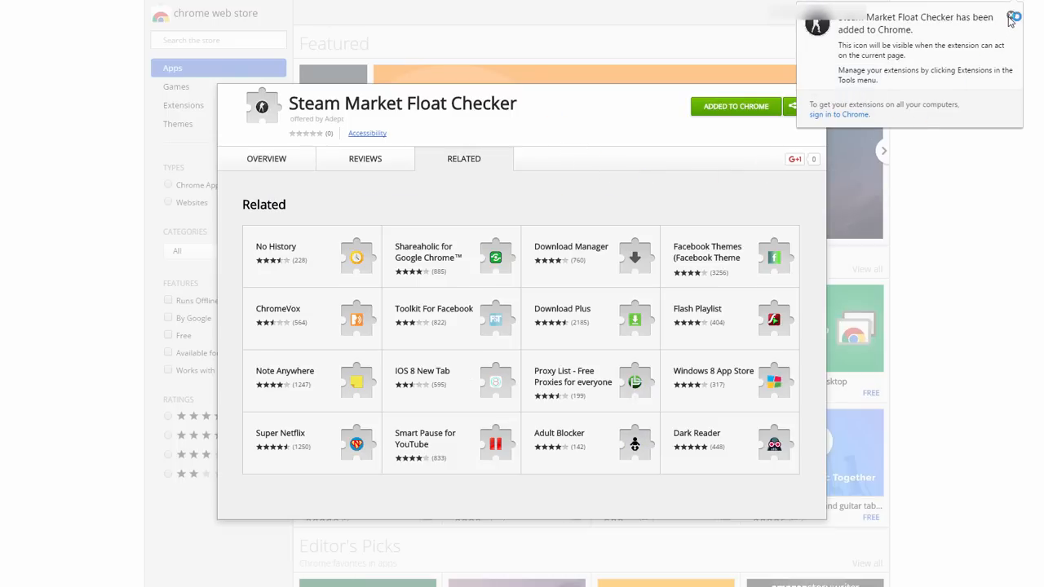
{"action": "left_click", "coordinate": [1015, 16]}
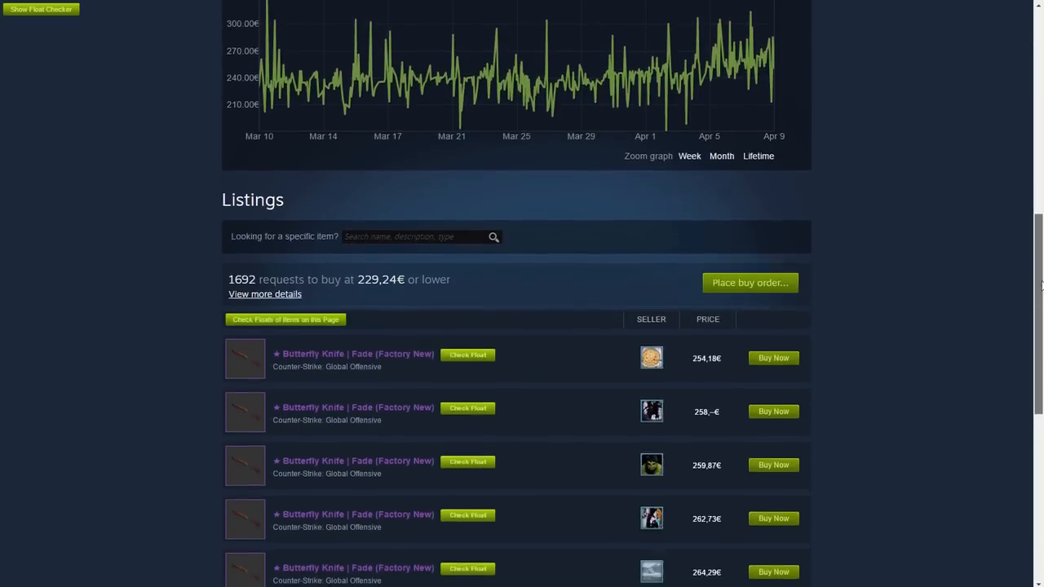
- Scroll to the Butterfly Knife | Fade (Factory New) listings showing the new Check Float buttons
{"action": "scroll", "scroll_direction": "down", "scroll_amount": 3}
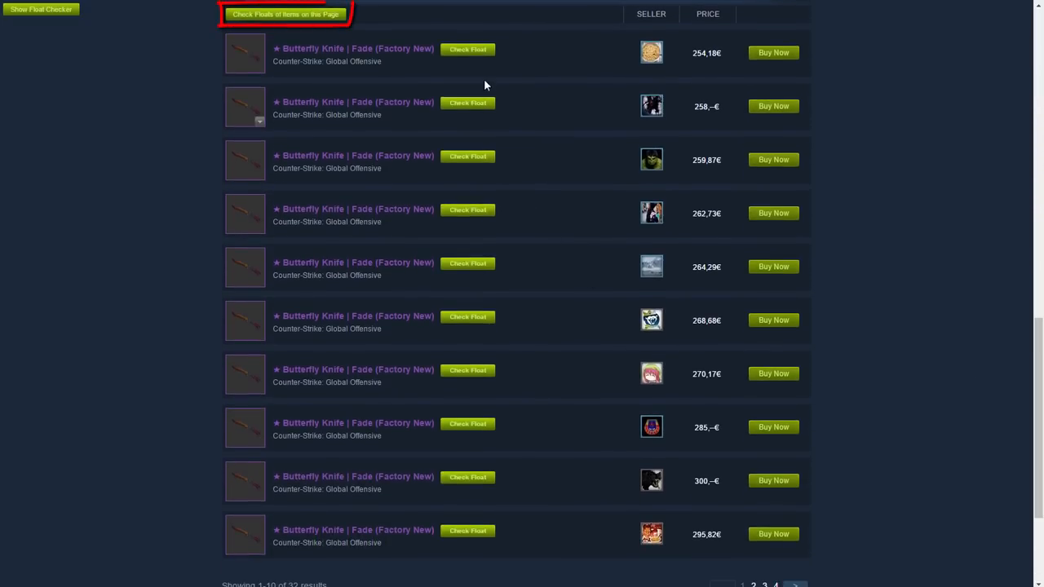
{"action": "left_click", "coordinate": [466, 49]}
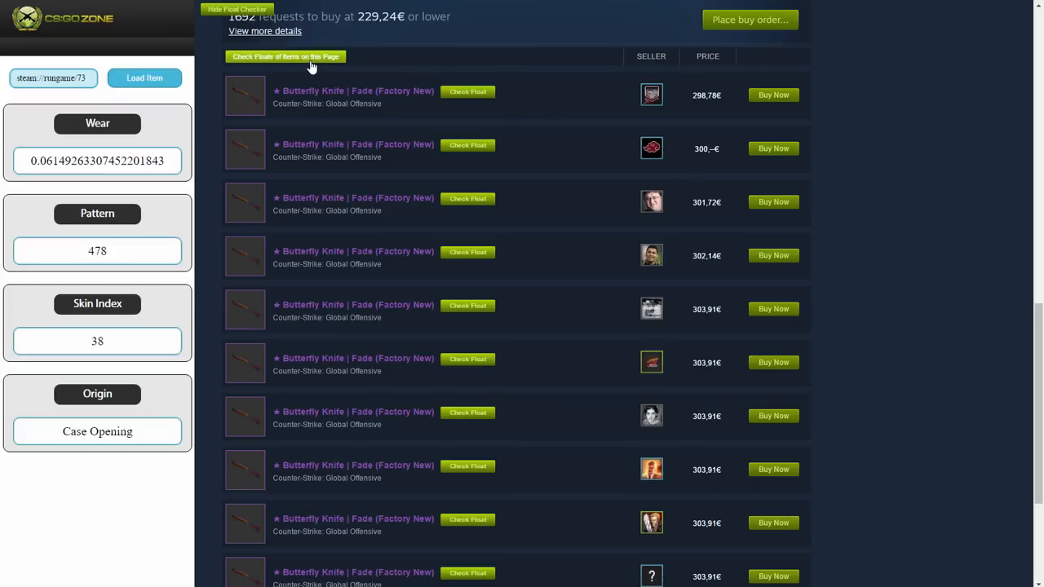
- Run a float check on the first Butterfly Knife listing via the CSGOZone checker
{"action": "left_click", "coordinate": [283, 55]}
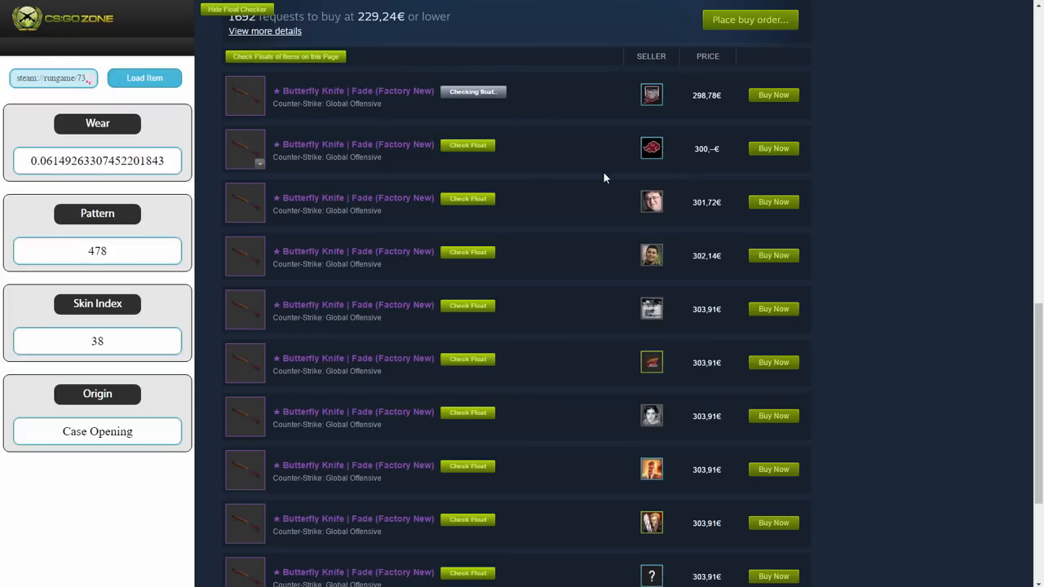